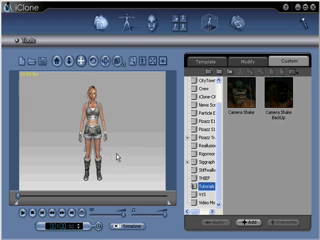
Select the standing female character and switch its visibility off.
left_click(260, 217)
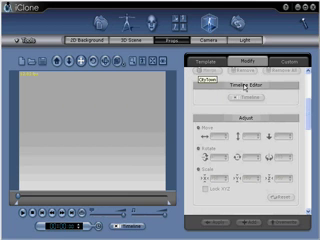
Switch to the Custom tab of the Props library to show its prop folders.
left_click(283, 58)
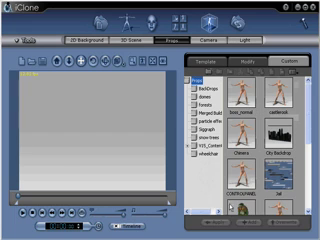